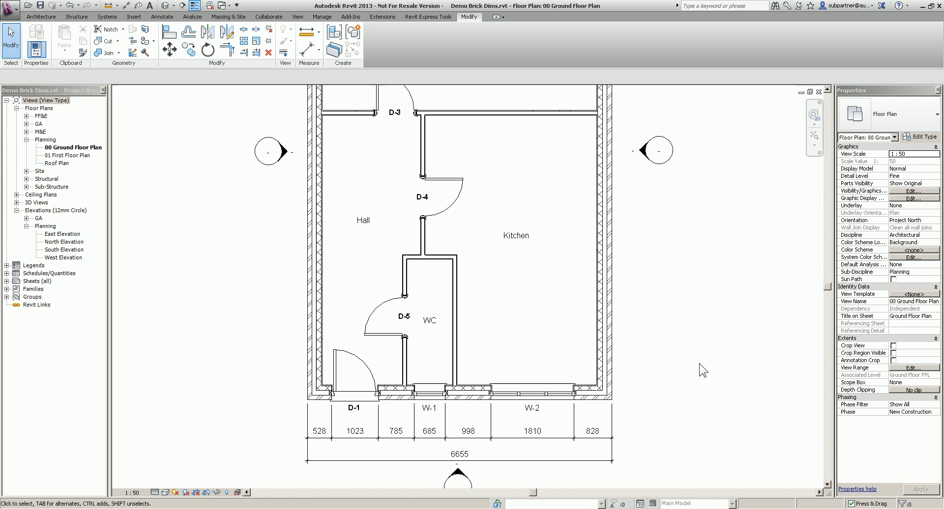
mouse_move(368, 449)
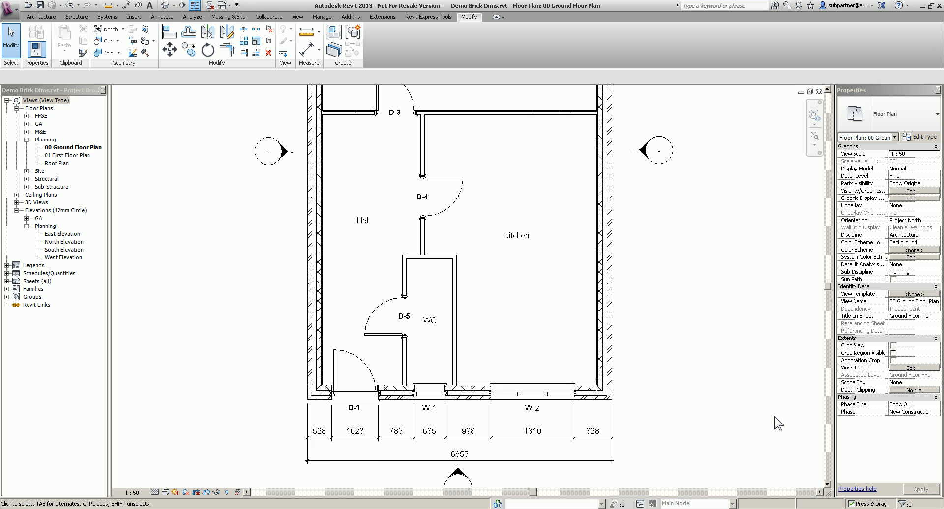
mouse_move(673, 403)
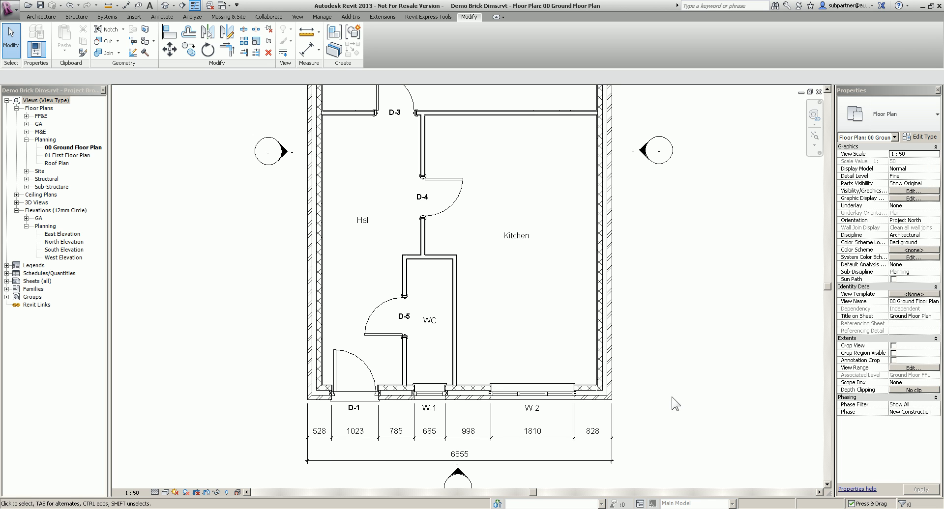
Place the Bricks-Top detail items below the 6655 front-wall dimension via Detail Component.
scroll(down, 3)
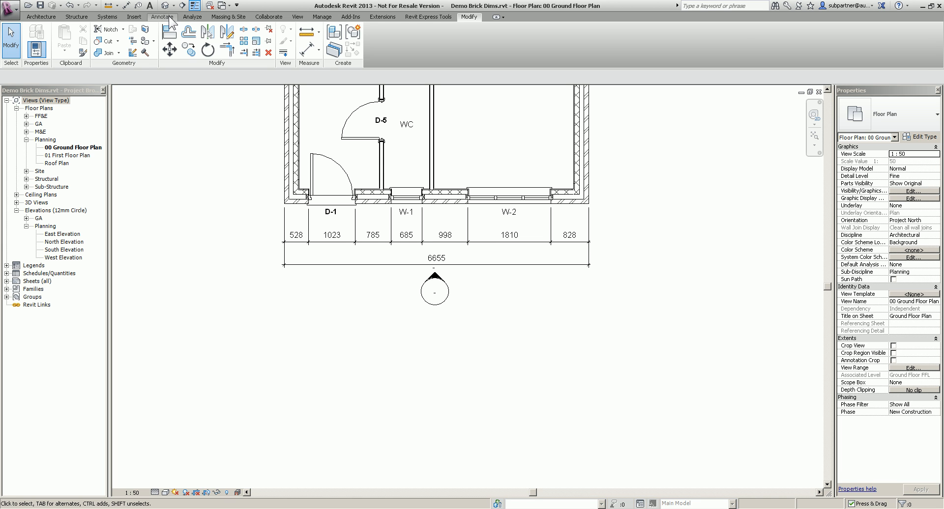
click(162, 18)
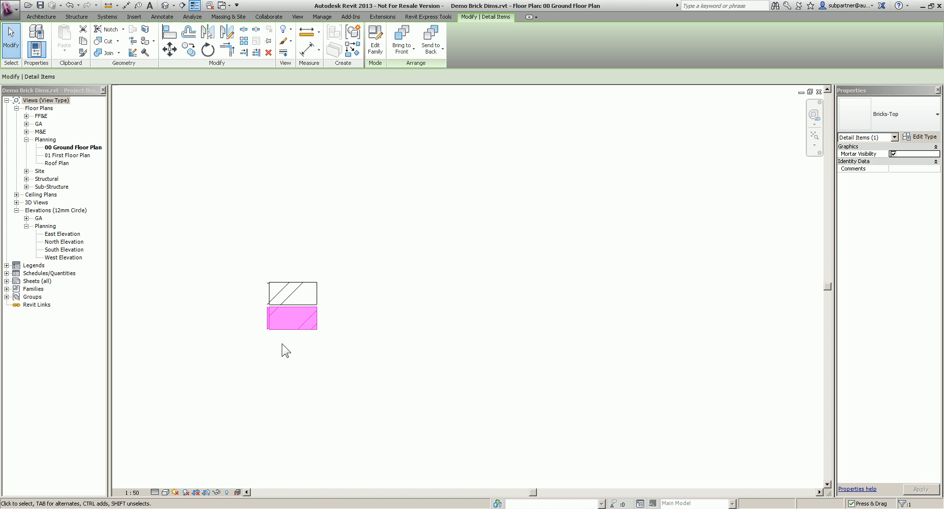
click(169, 50)
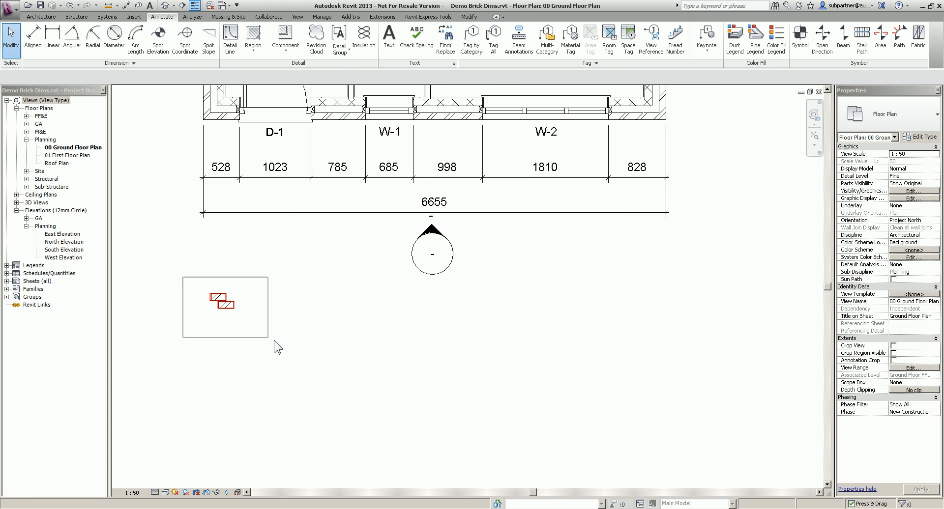
Array the brick pair 75 times horizontally at 215 spacing to form a long rod.
click(216, 300)
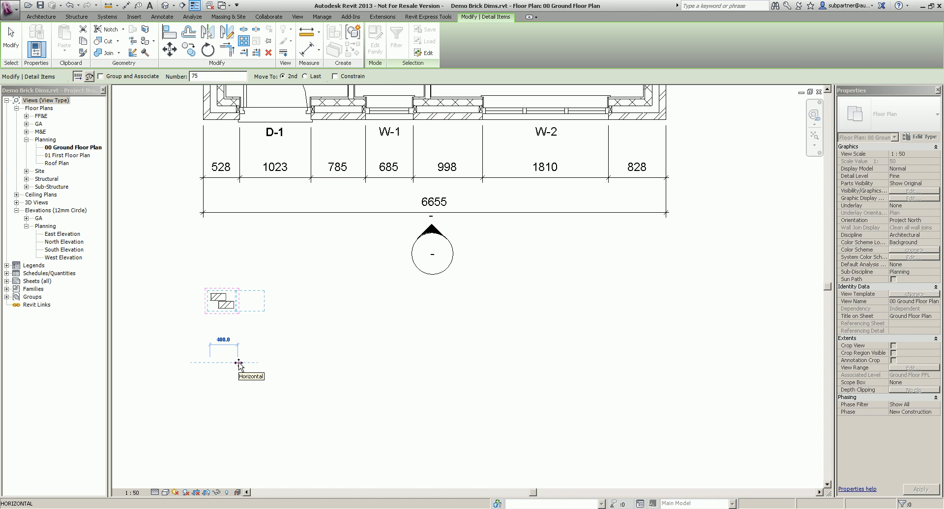
text(215)
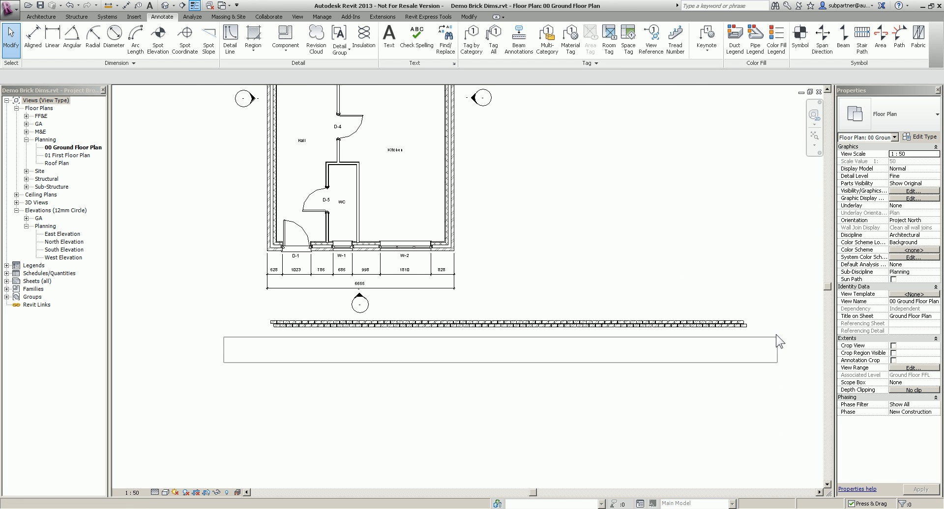
Group all the arrayed bricks as a detail group named 'Brick Rod - Horizontal'.
click(509, 328)
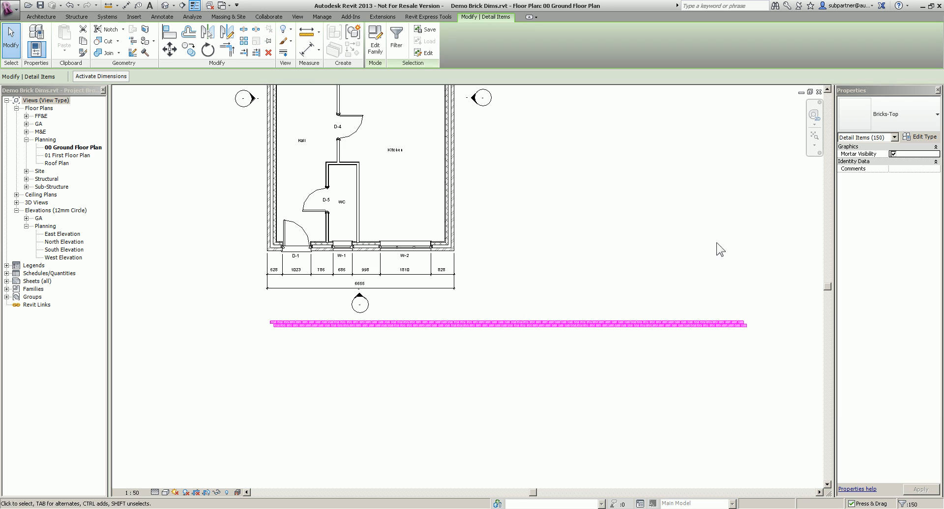
mouse_move(350, 32)
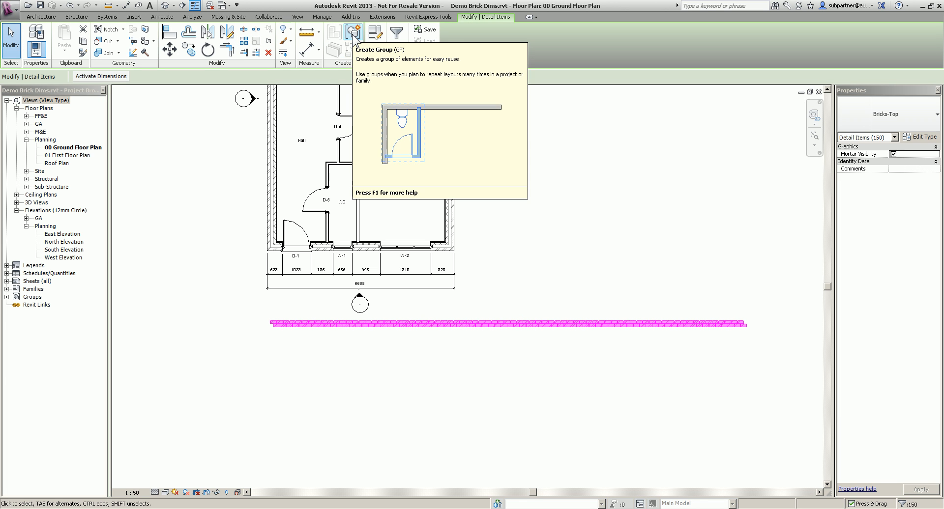
click(348, 32)
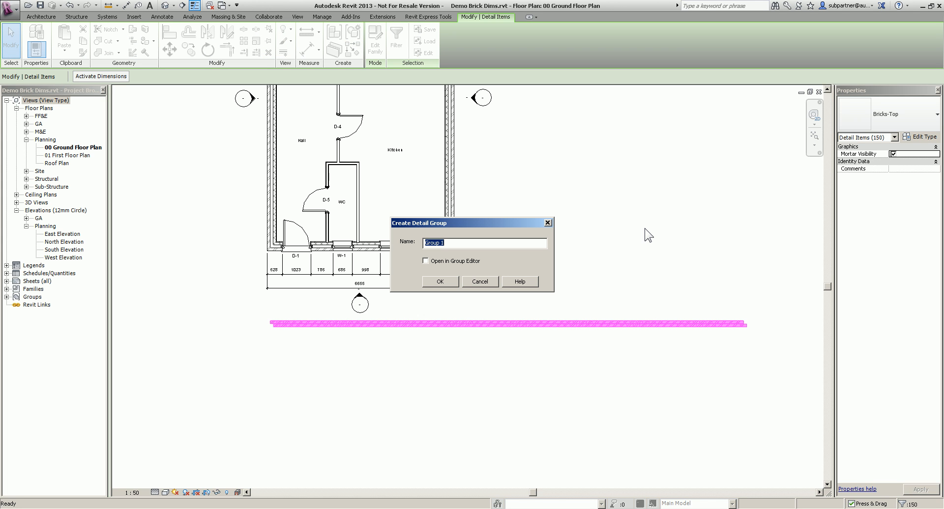
text(Brick Rod -)
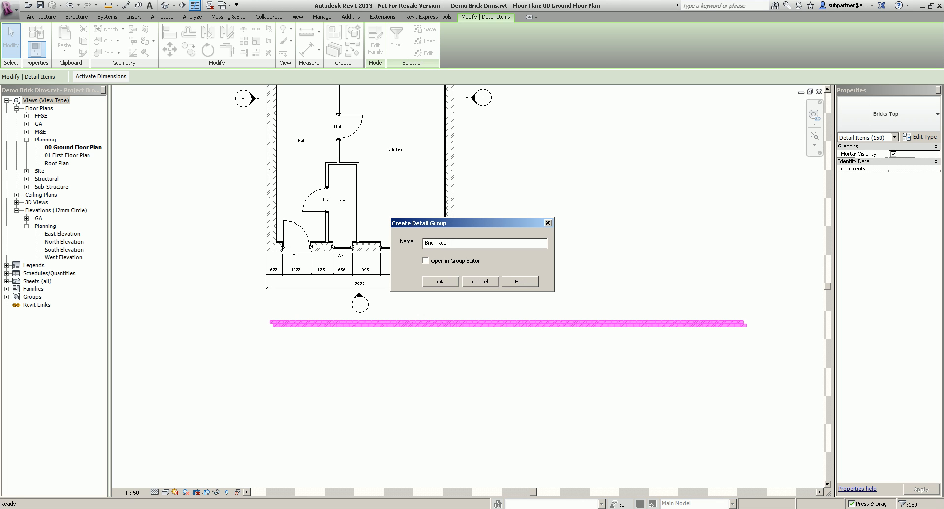
text(Horizonal)
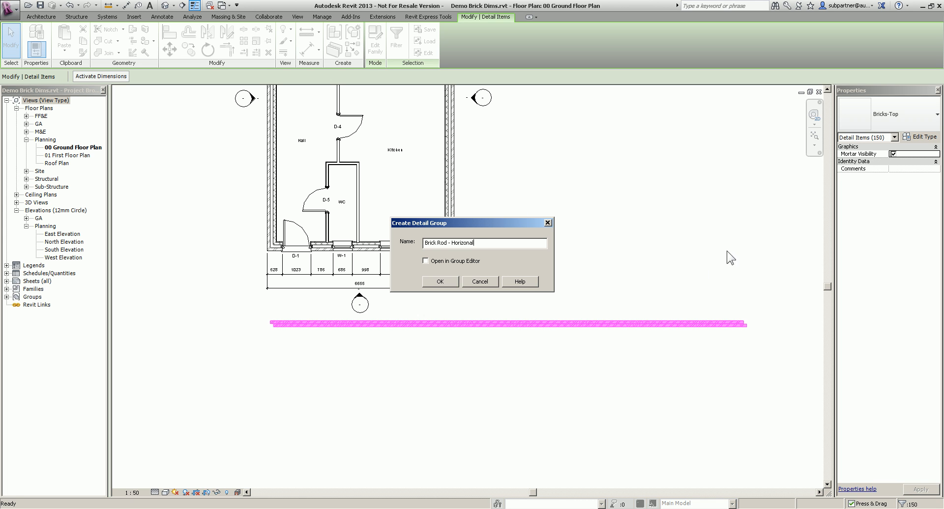
click(473, 243)
text(t)
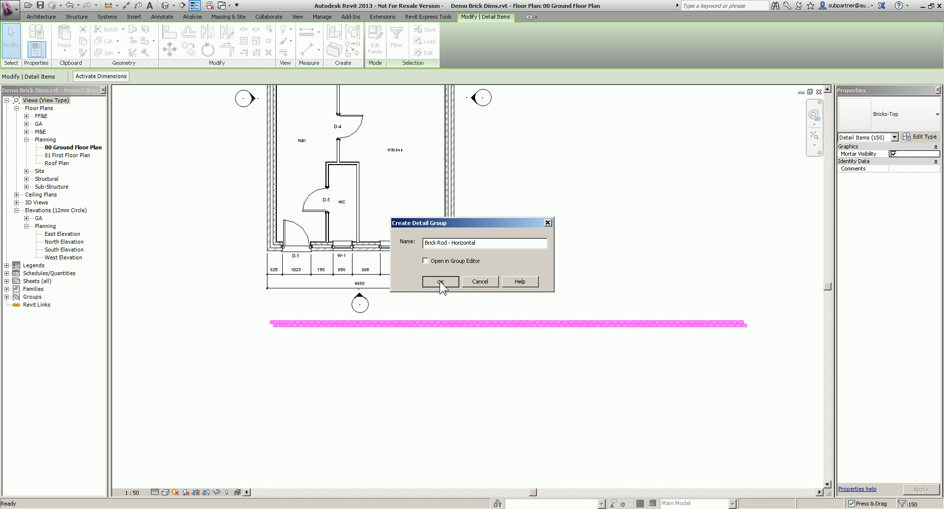
click(441, 282)
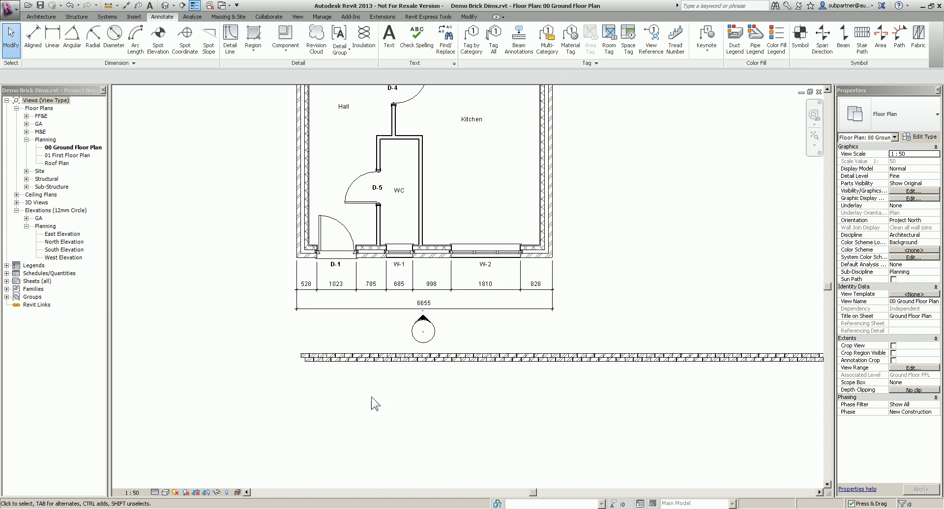
mouse_move(437, 373)
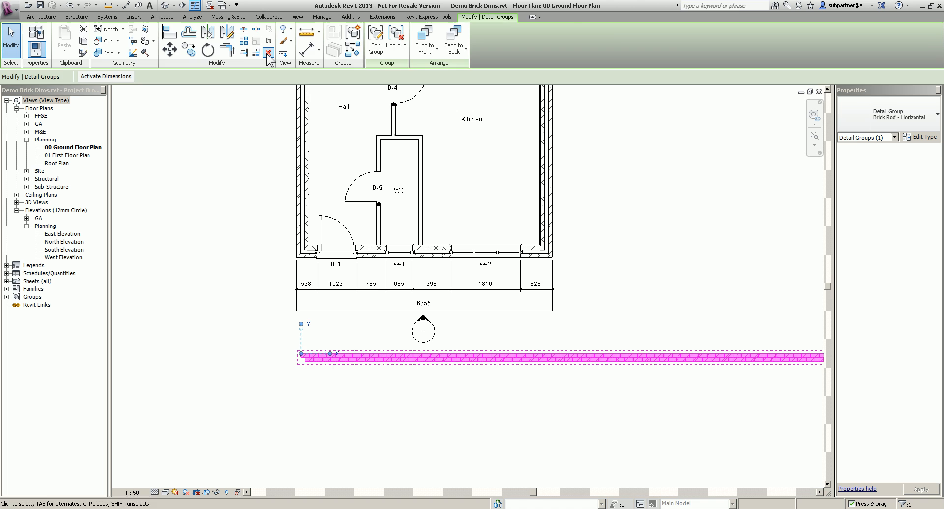
Move the Brick Rod - Horizontal group to snap under the front wall's outer face.
click(163, 17)
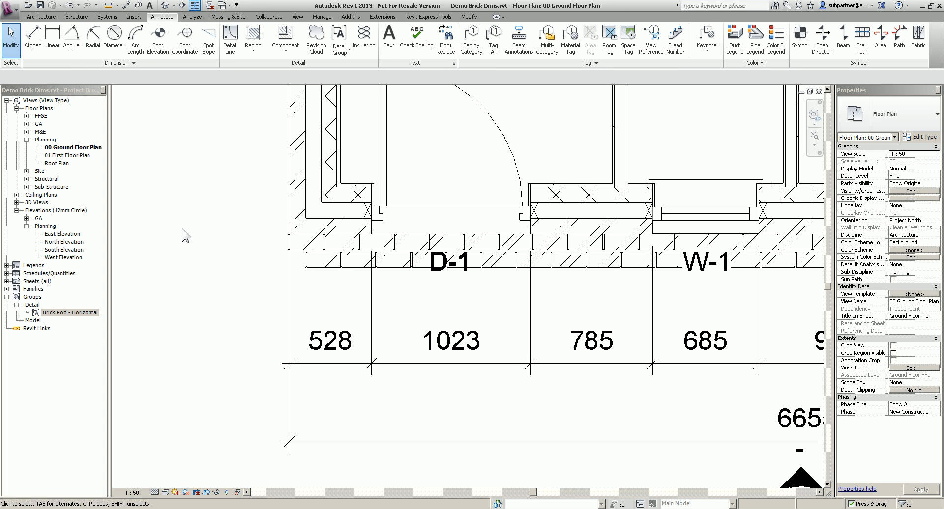
mouse_move(315, 198)
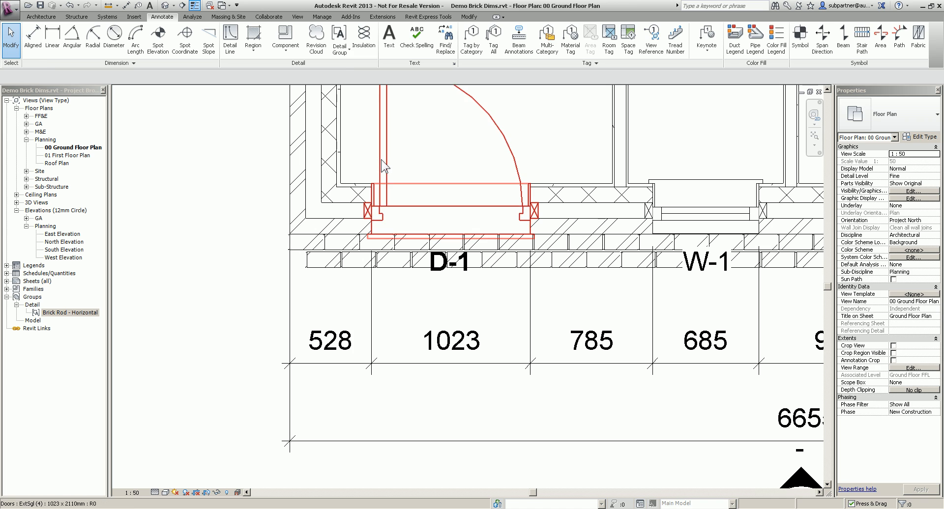
Align the W-1 opening edge to a brick joint using the Align tool.
click(450, 221)
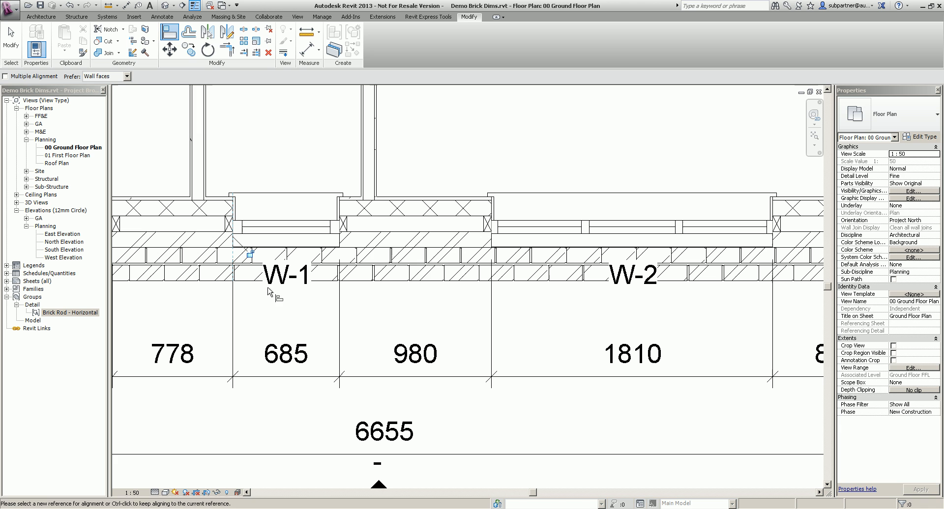
click(491, 257)
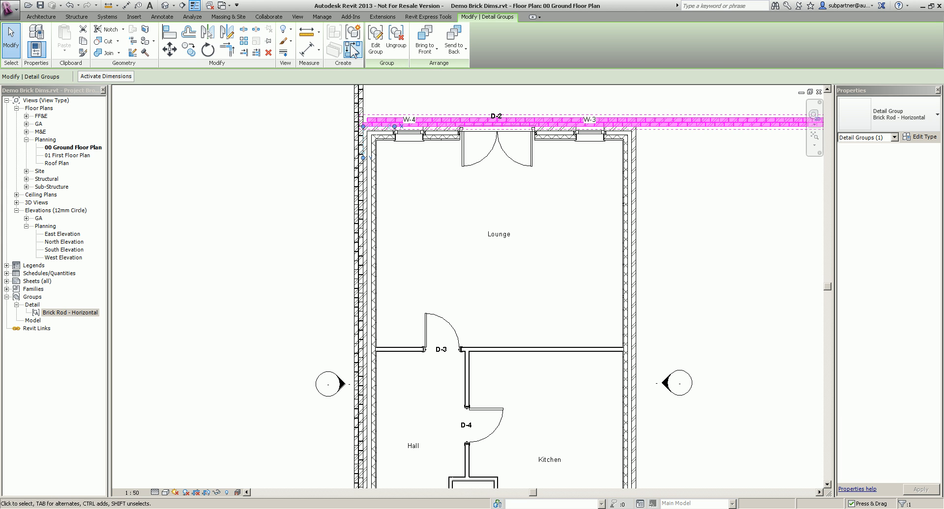
Override the brick rod's category graphics to Halftone and reveal Surface Transparency for the 56 value.
click(284, 34)
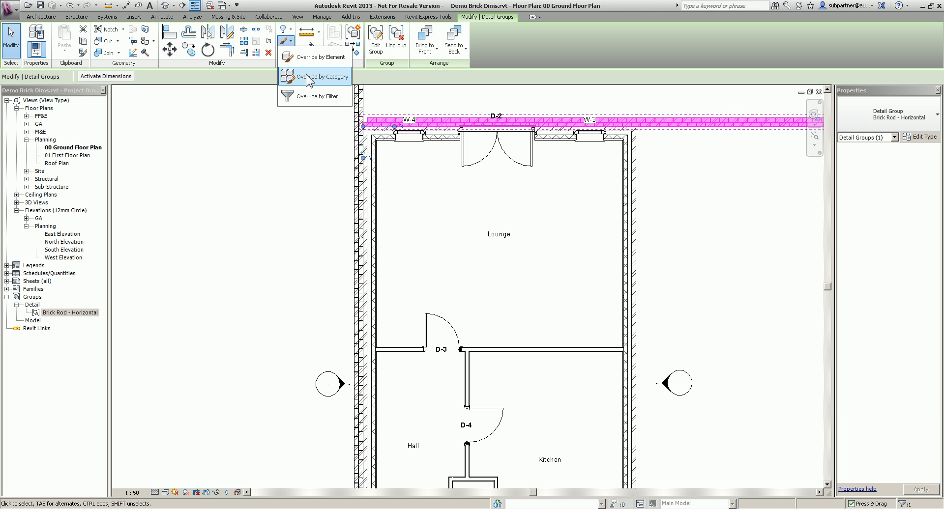
click(315, 76)
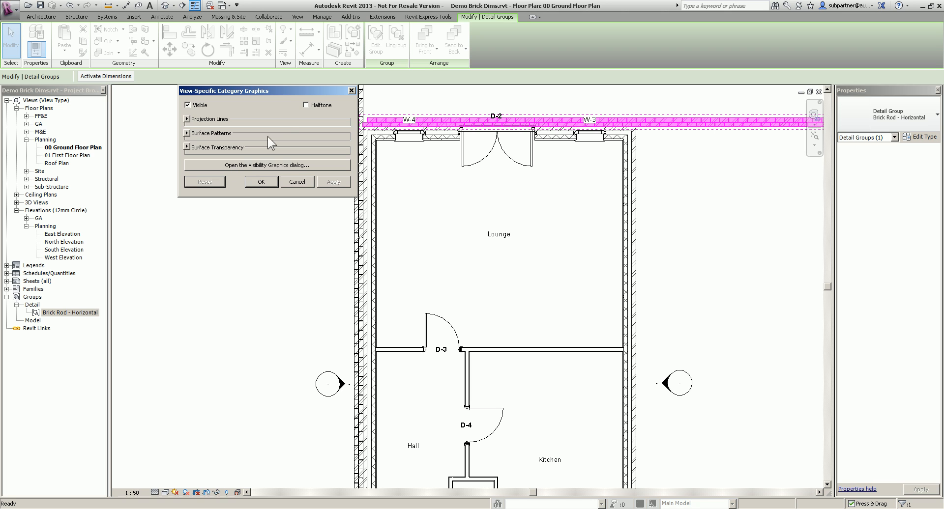
click(307, 105)
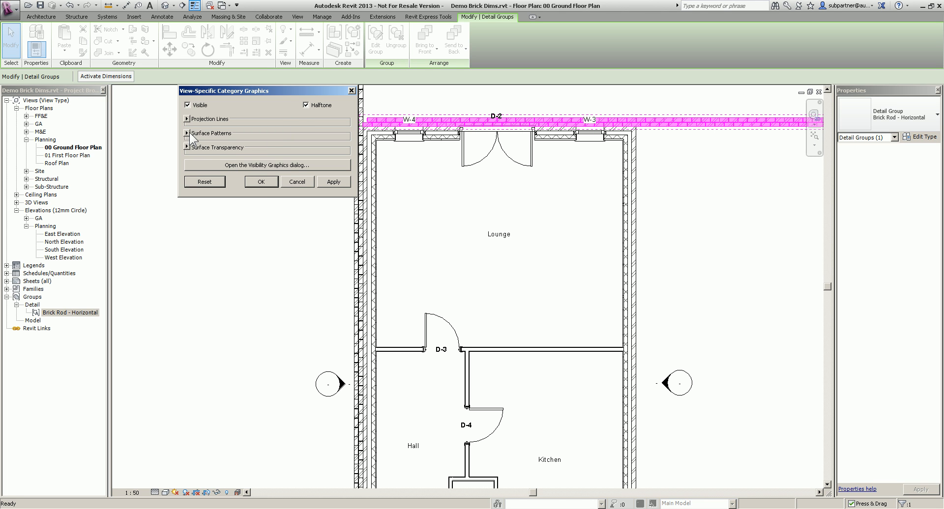
click(189, 147)
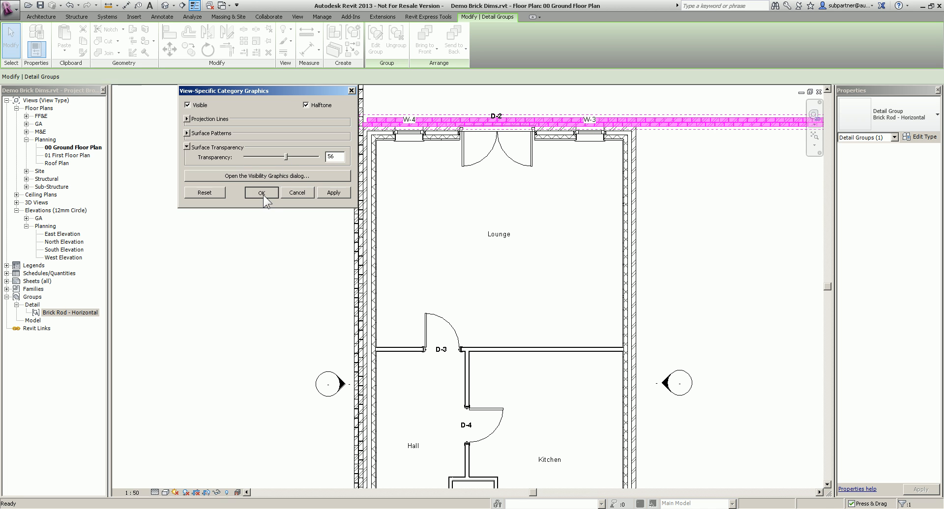
Apply the halftone and 56 transparency override so the rear-wall brick rod shows faded.
click(262, 193)
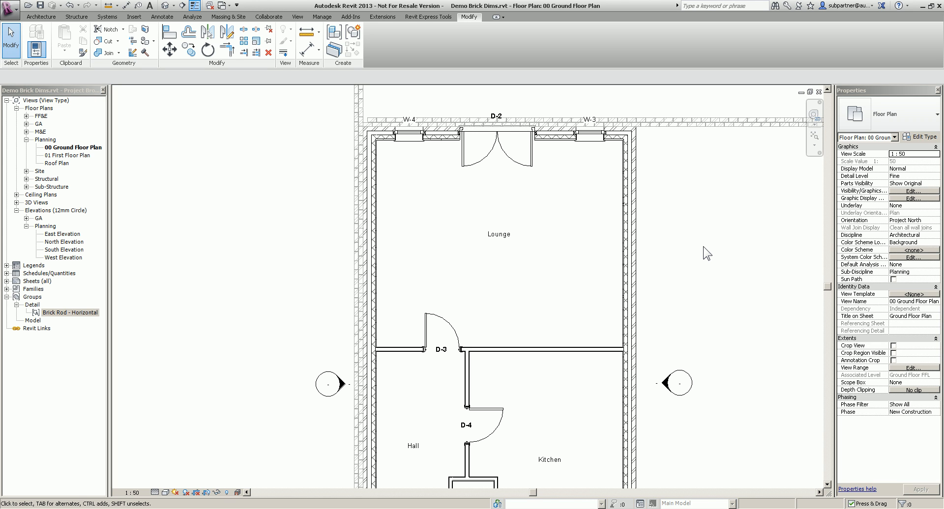
mouse_move(532, 284)
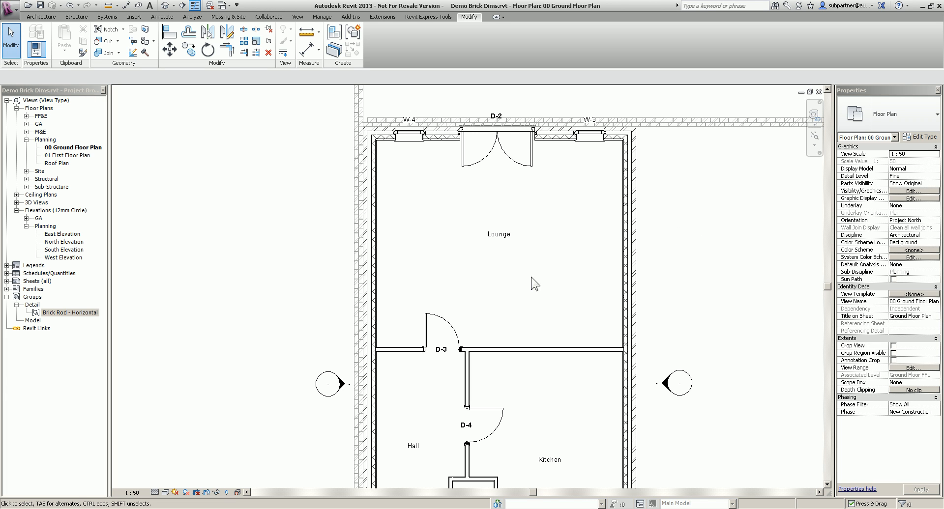